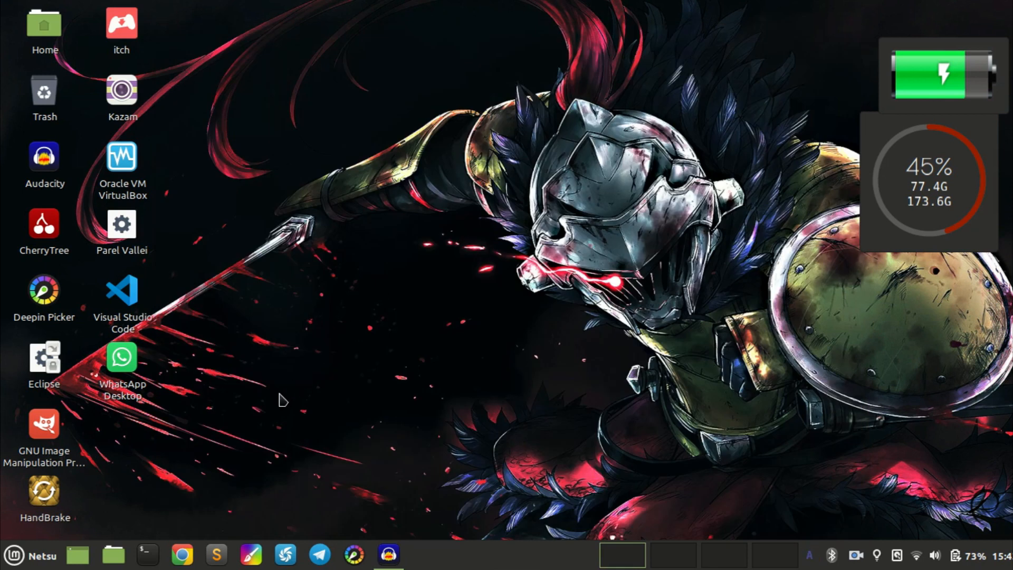
Switch to the browser on YouTube and open the first recommended Skyrim video.
click(181, 553)
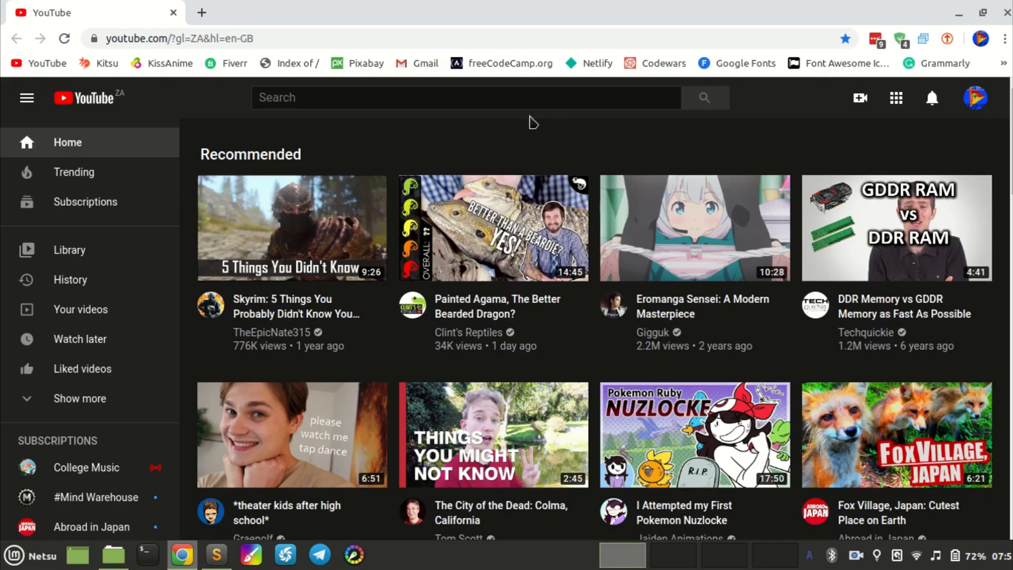
mouse_move(306, 225)
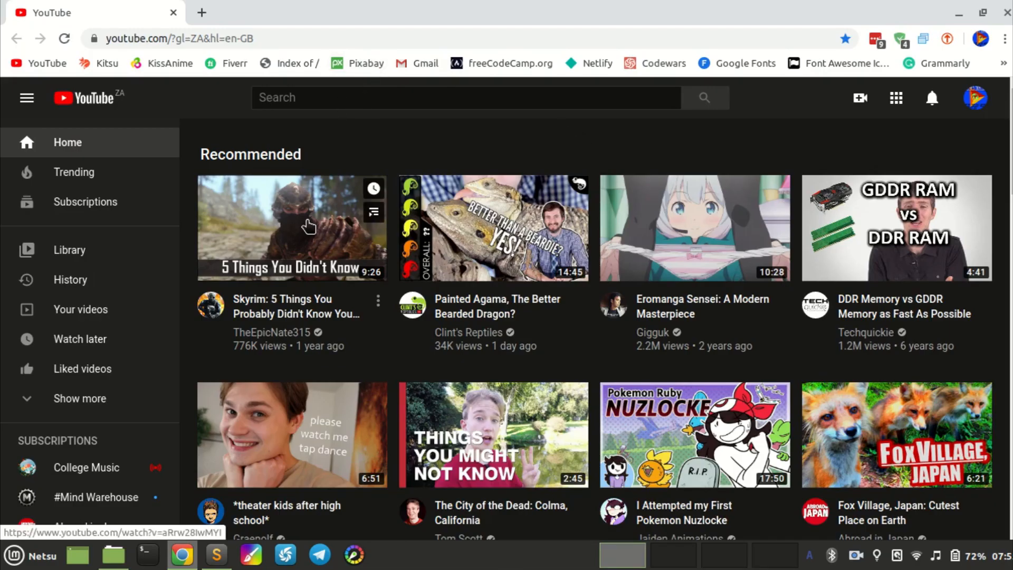
right_click(308, 226)
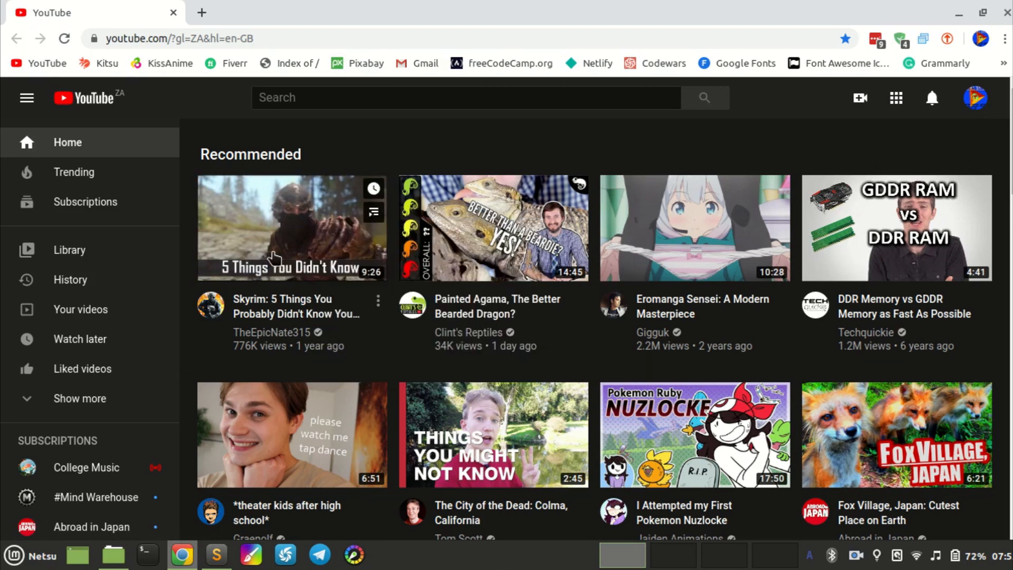
click(292, 228)
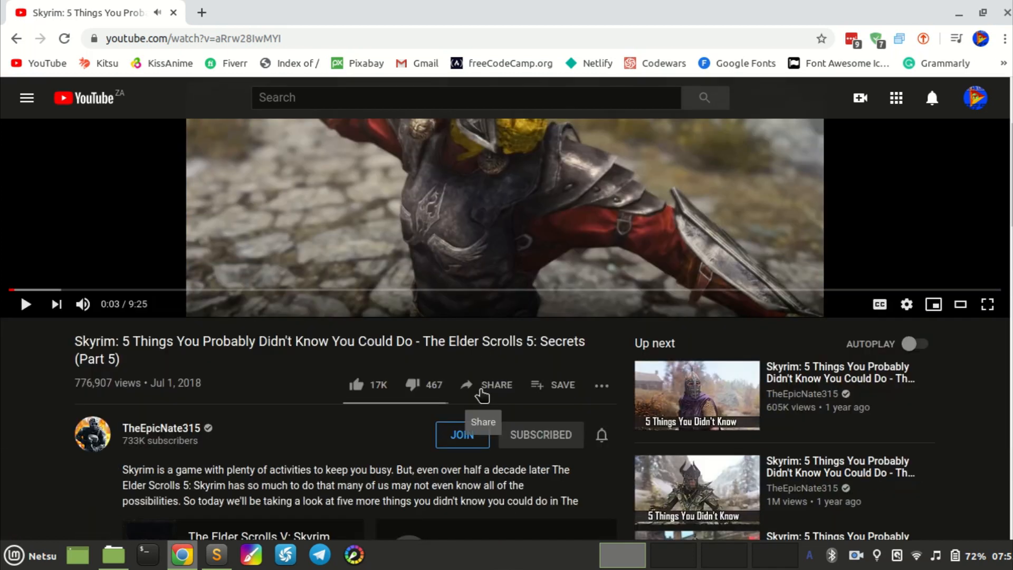
Copy the video's youtu.be share link and bring up YT MUSIC.txt in Sublime Text.
click(488, 385)
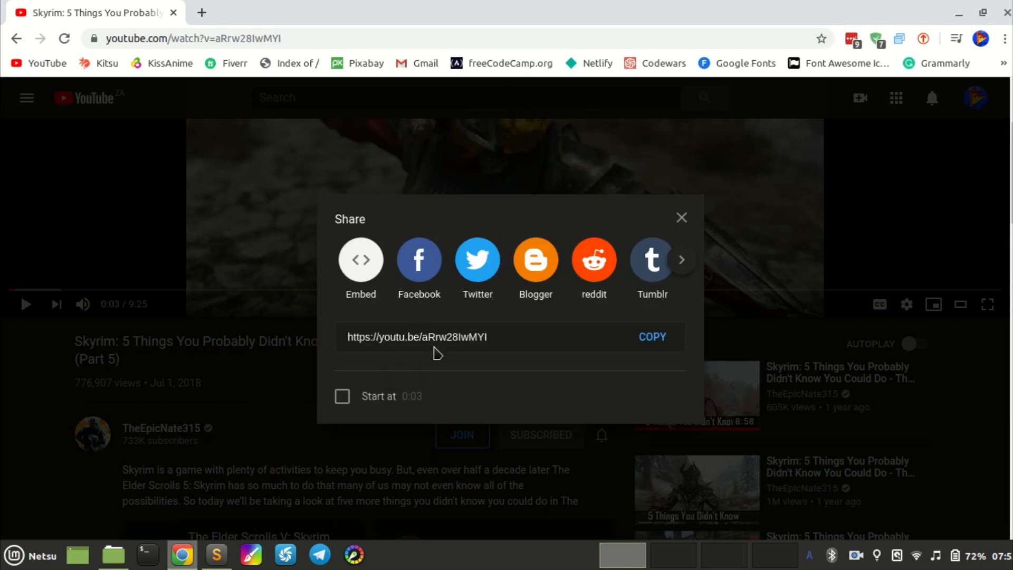
click(652, 337)
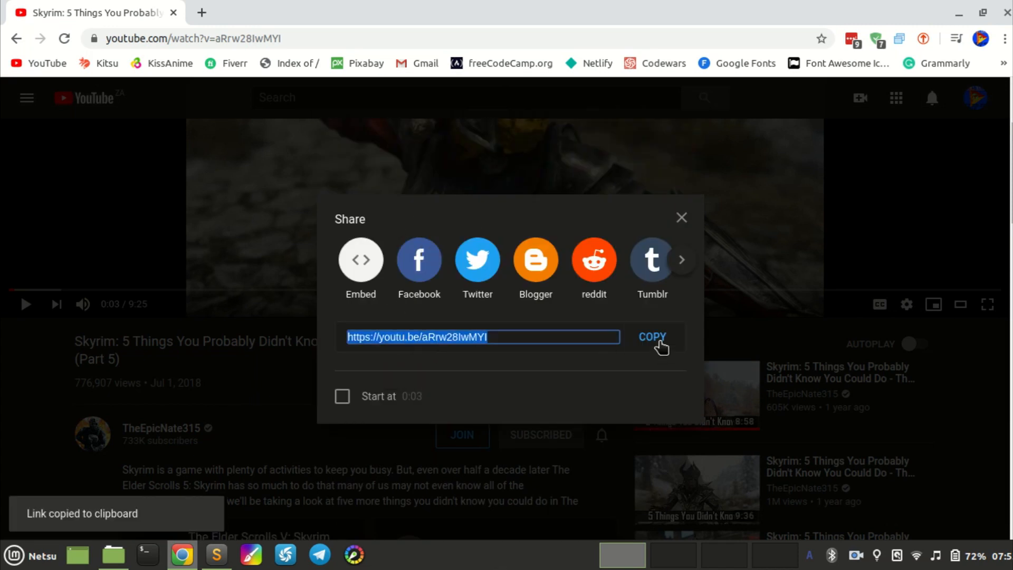
click(217, 553)
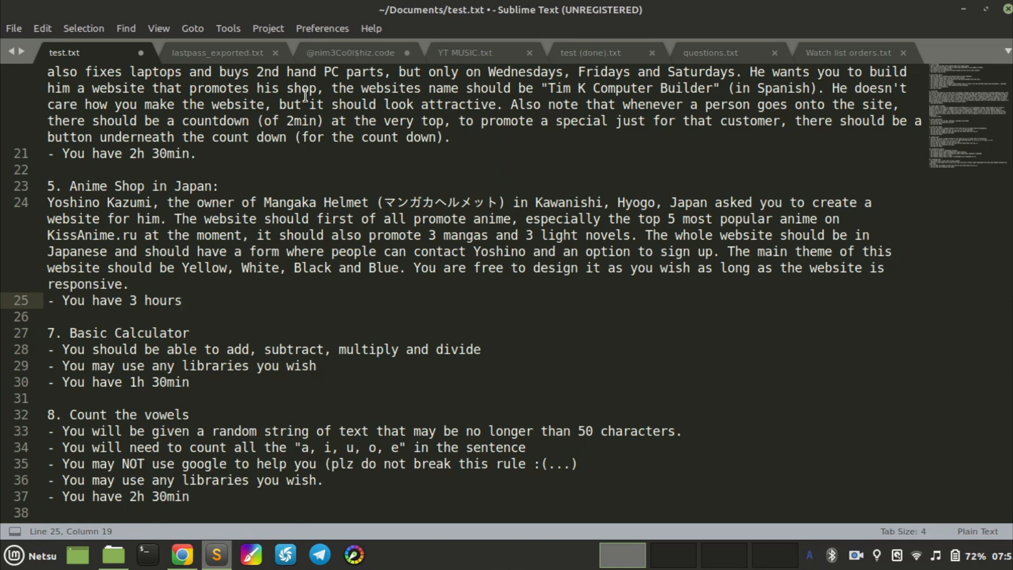
click(464, 53)
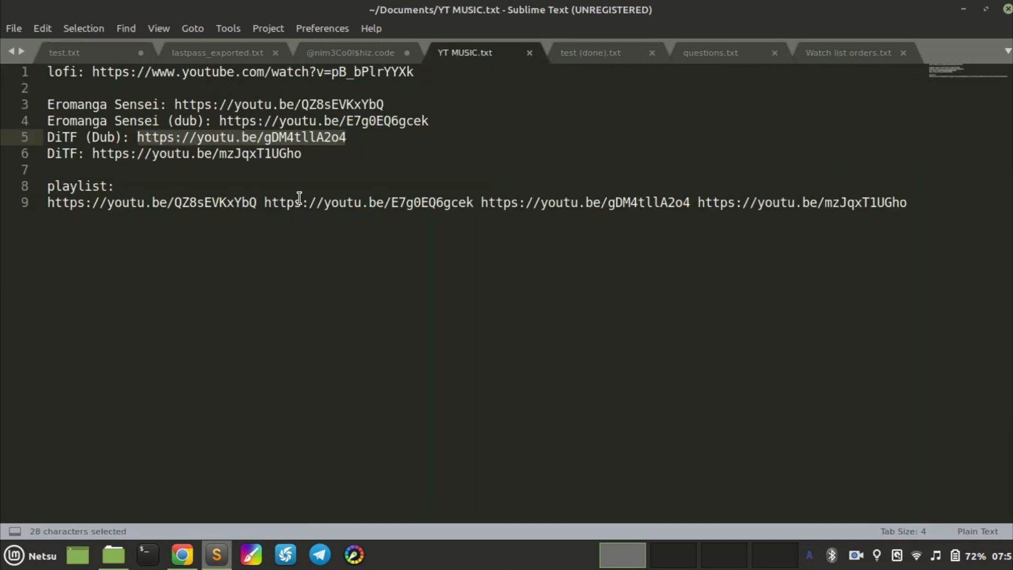
text(https://youtu.be/aRrw28IwMYI)
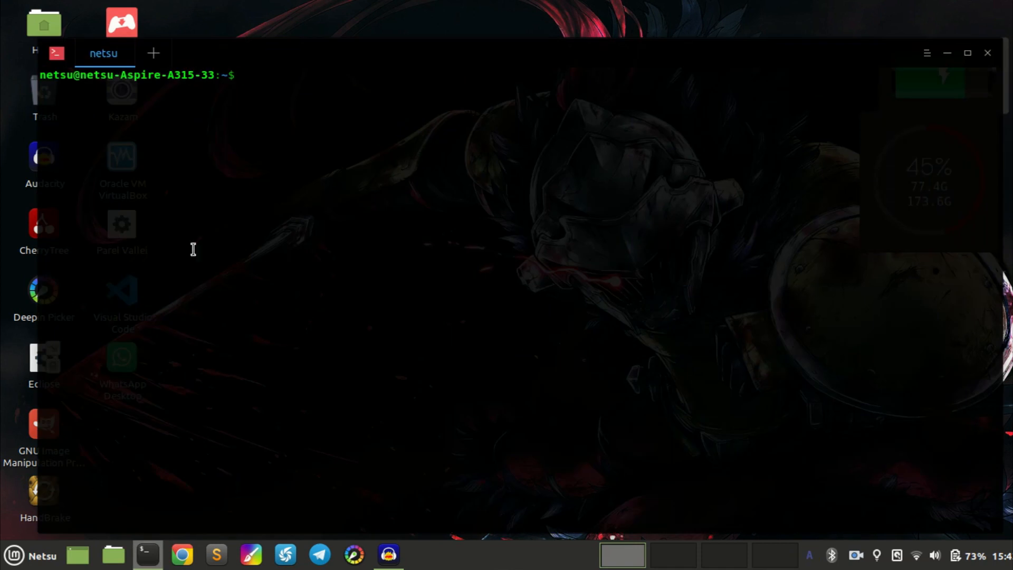
mouse_move(232, 312)
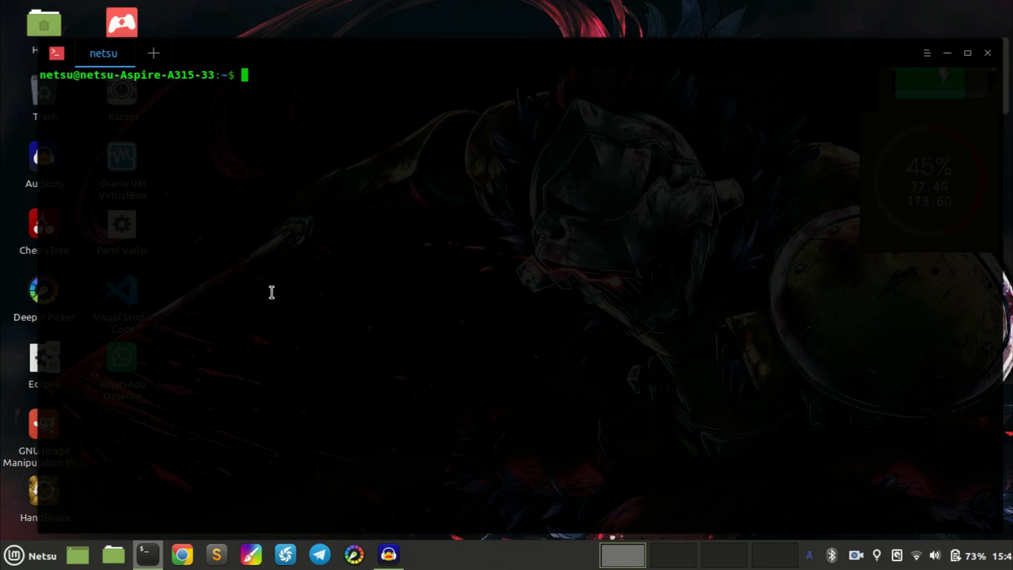
text(sudo apt-)
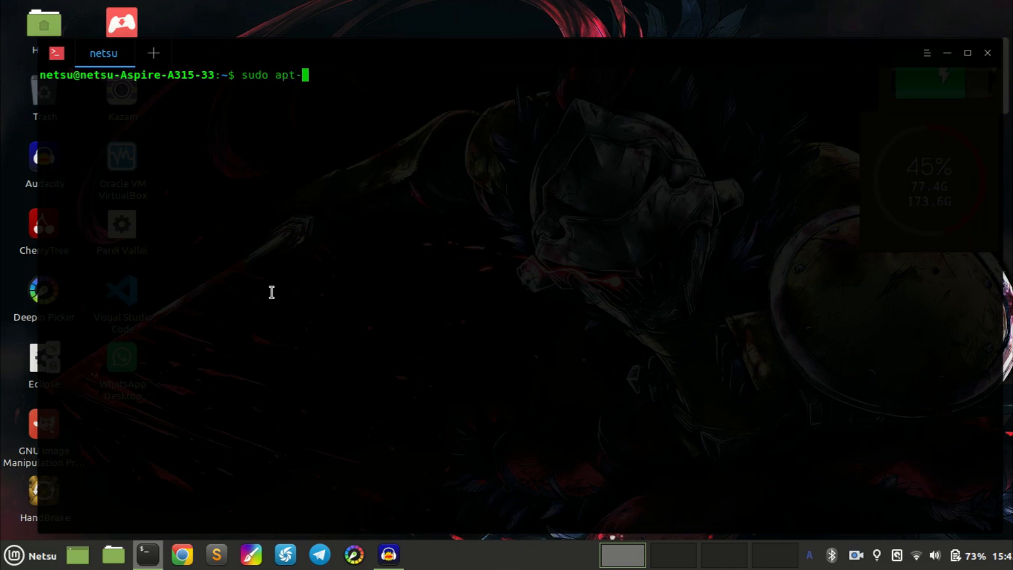
text(get update)
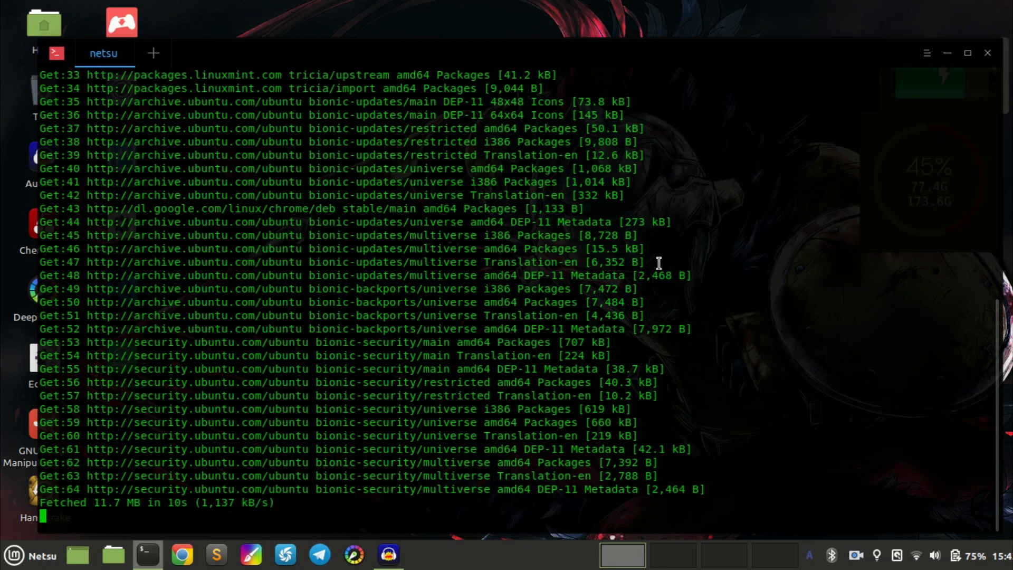
Run sudo apt-get install mpv youtube-dl to install both packages.
text(sudo)
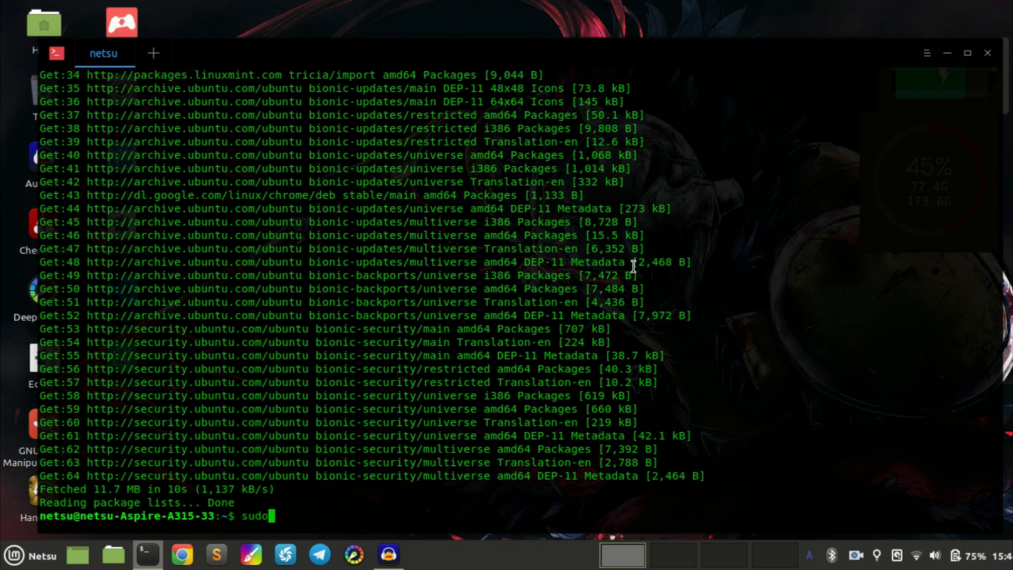
text(apt-get int)
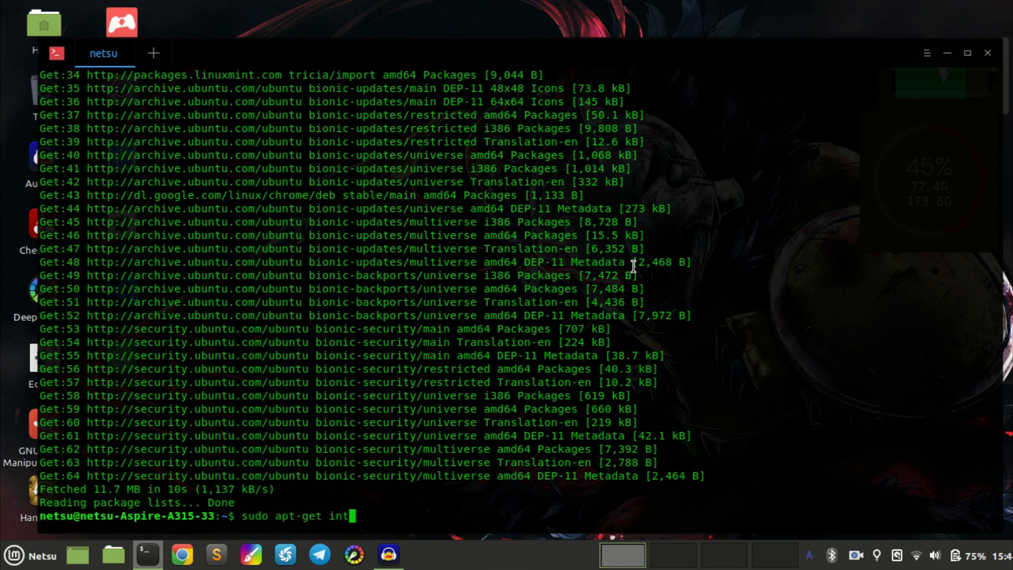
text(all)
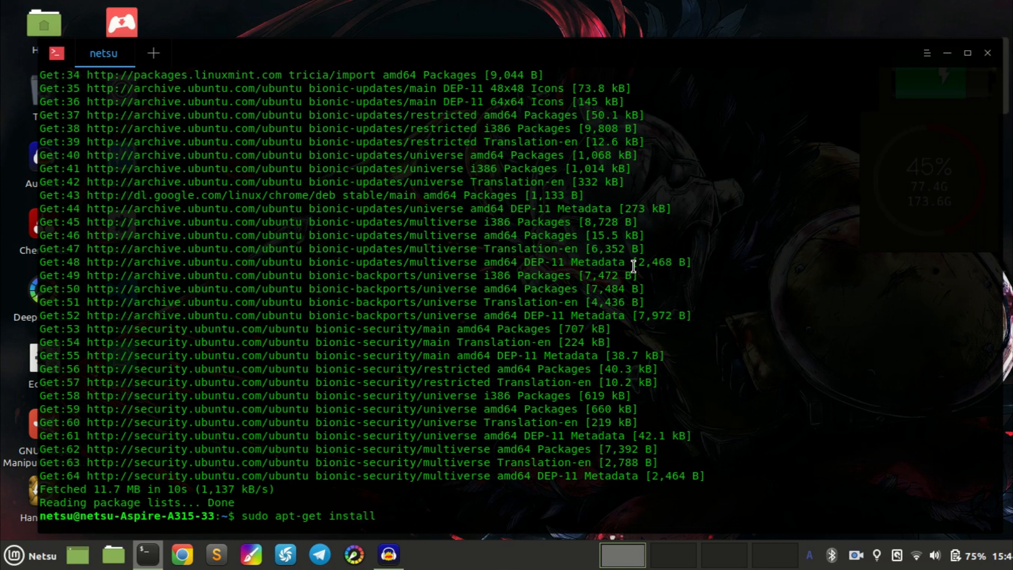
text(mpv)
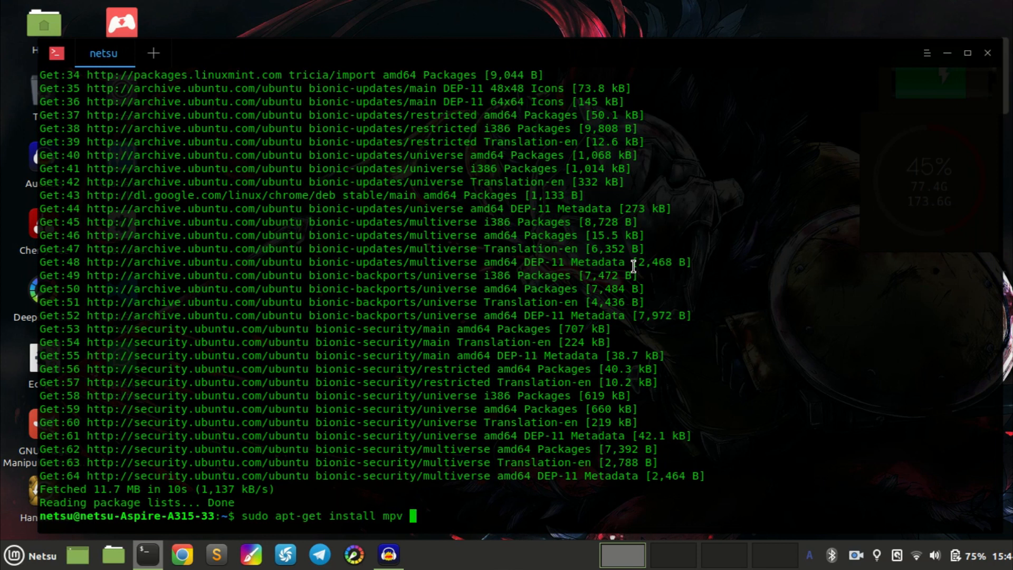
text(youtube-dl)
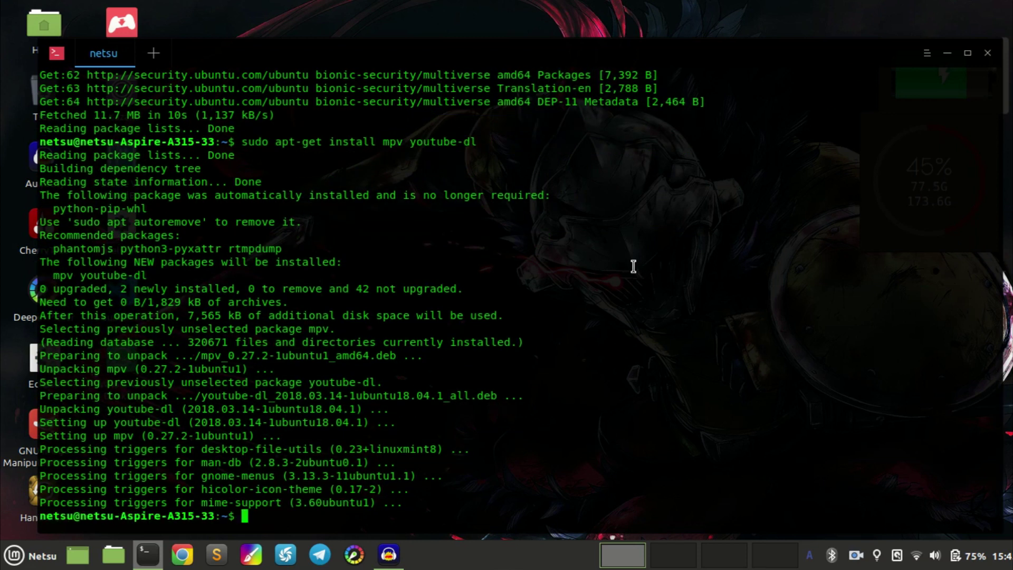
Start an mpv --no-video command and copy a YouTube link from the editor to paste after it.
text(mpv)
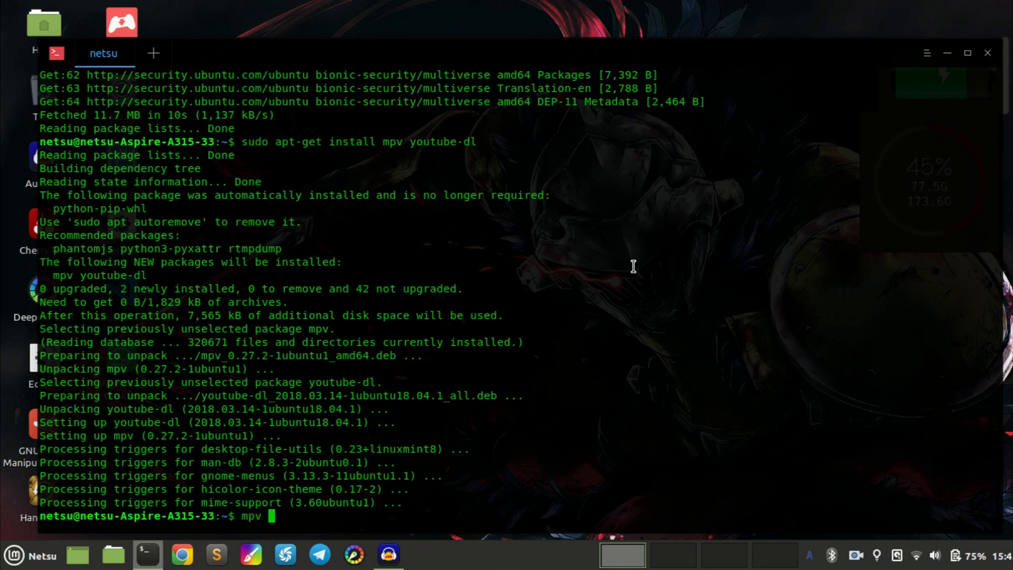
text(--)
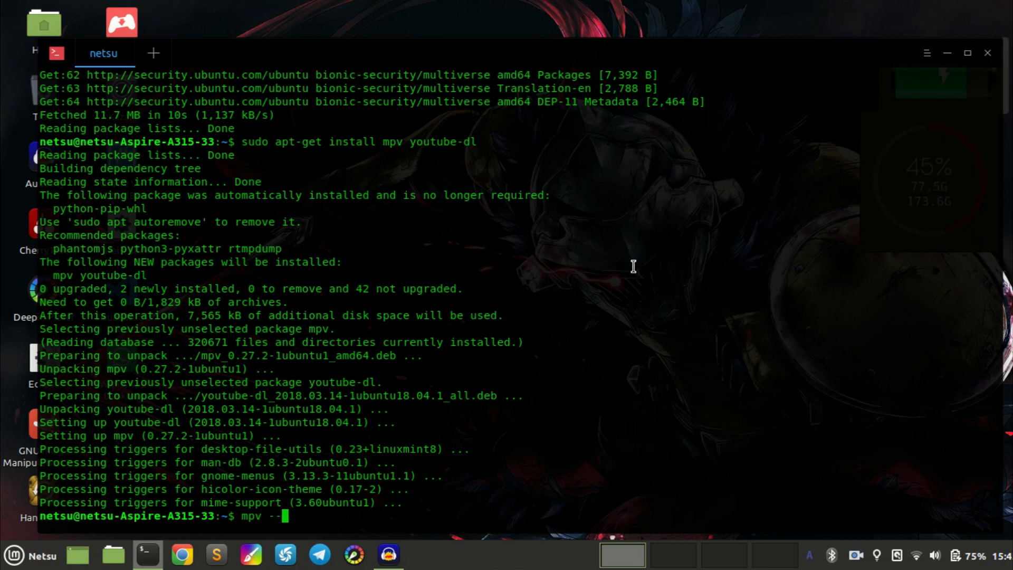
text(no-v)
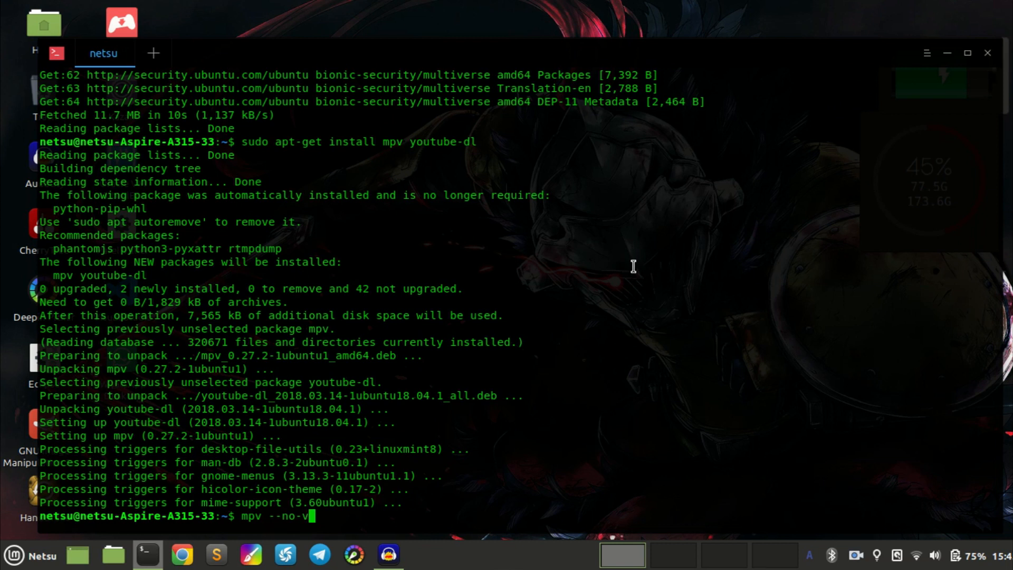
text(ideo)
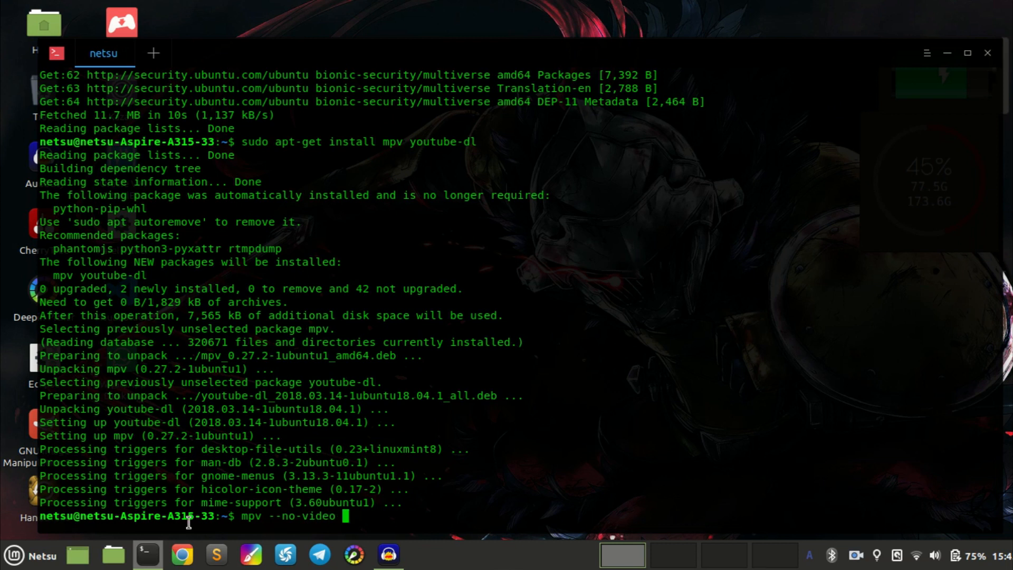
mouse_move(211, 554)
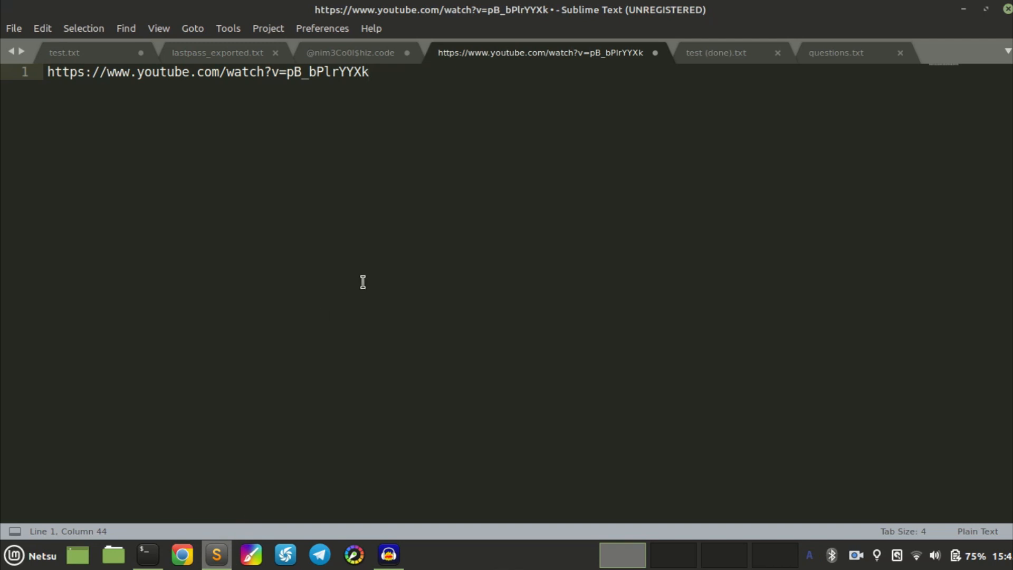
key(ctrl+a)
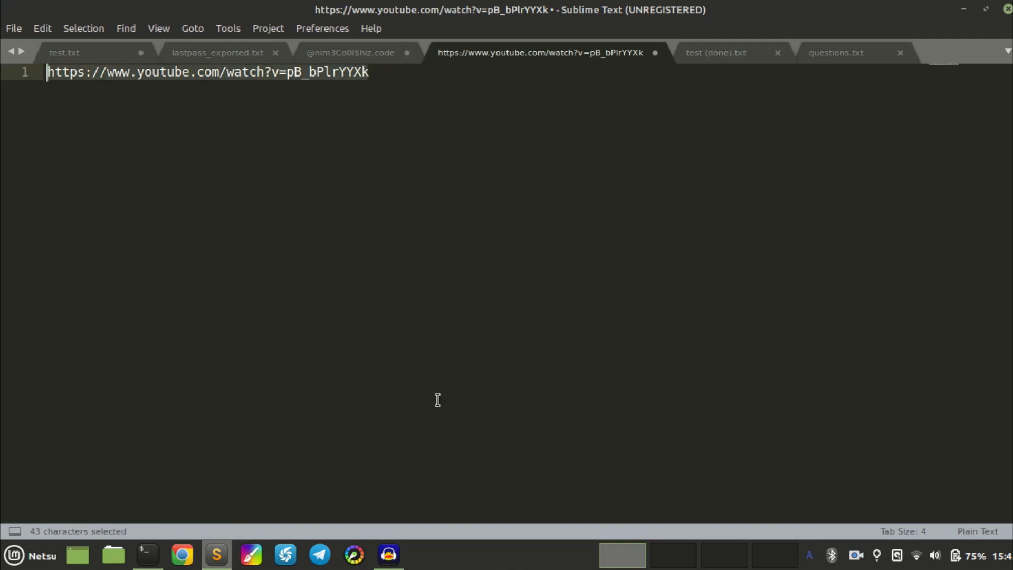
key(ctrl+c)
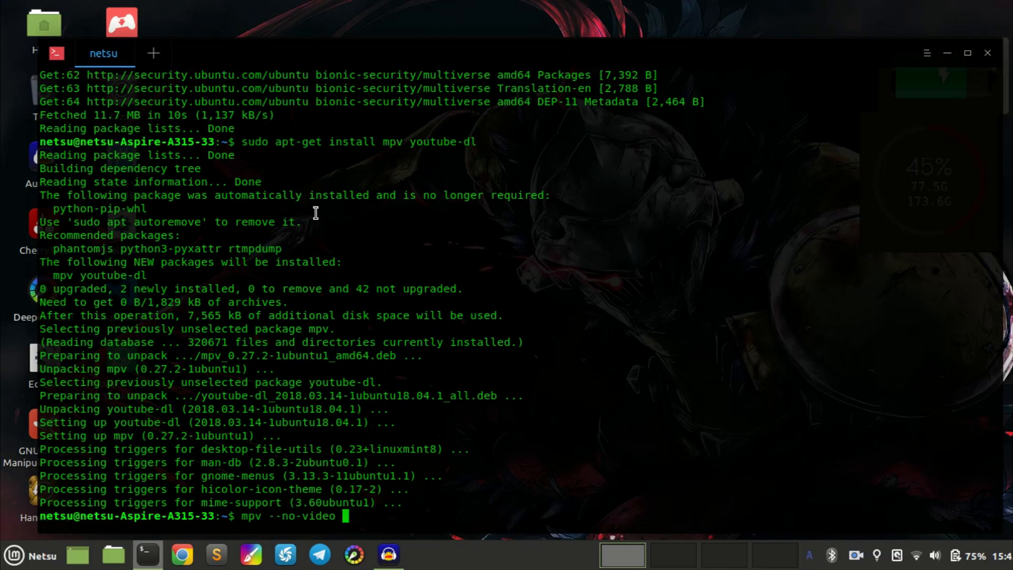
key(ctrl+shift+v)
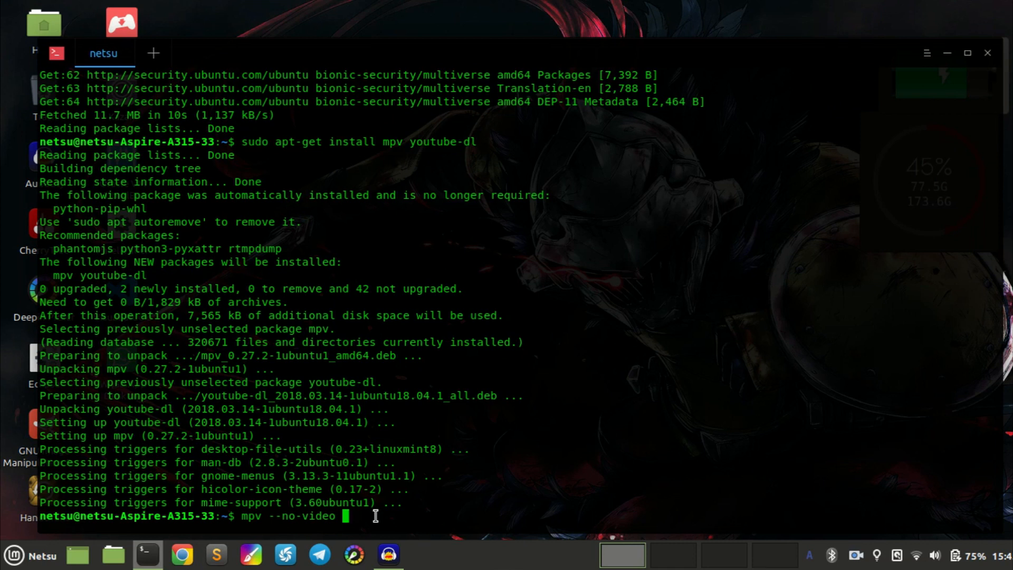
text(https://www.youtube.com/watch?v=pB_bPlrYYXk)
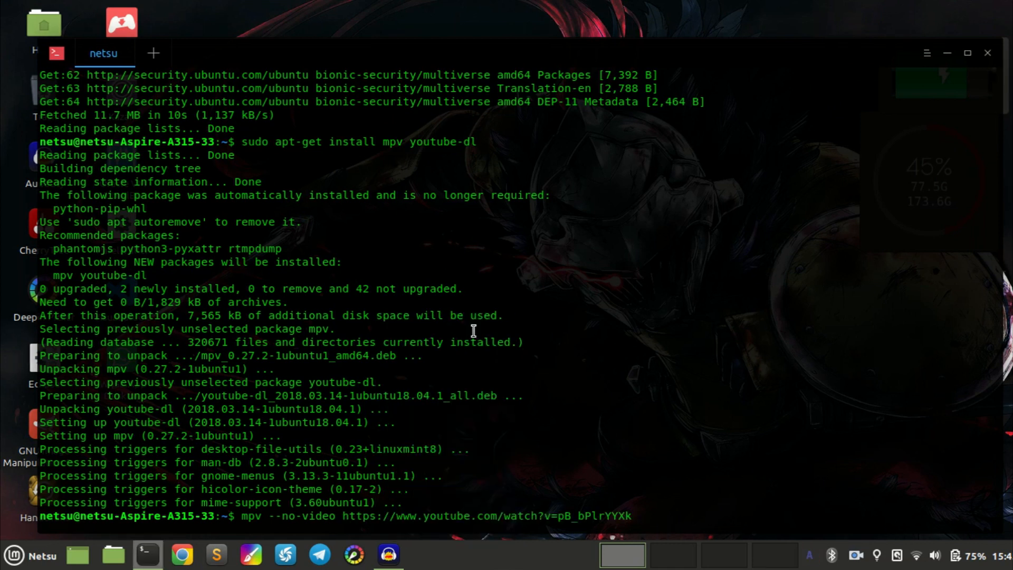
mouse_move(527, 264)
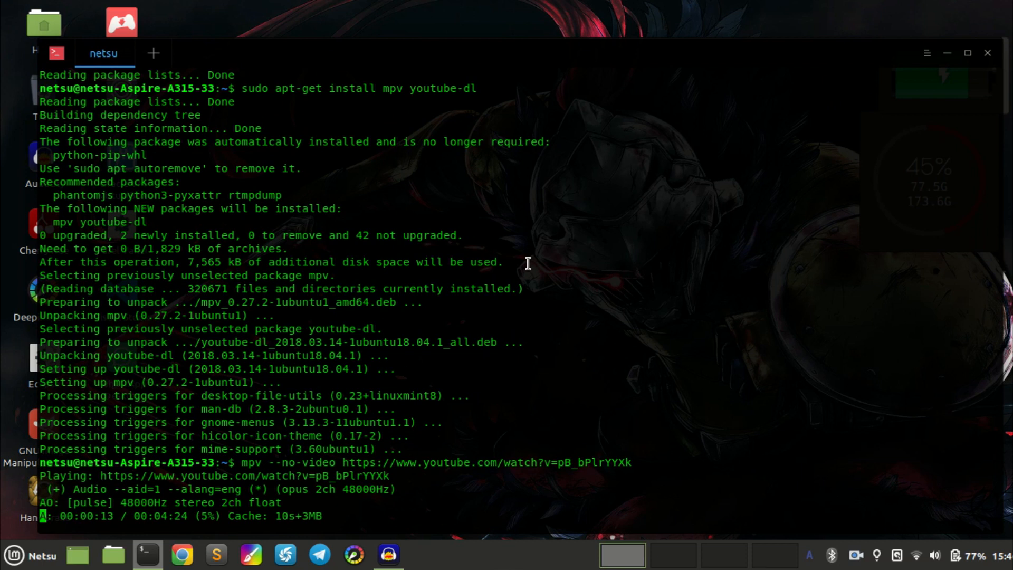
key(q)
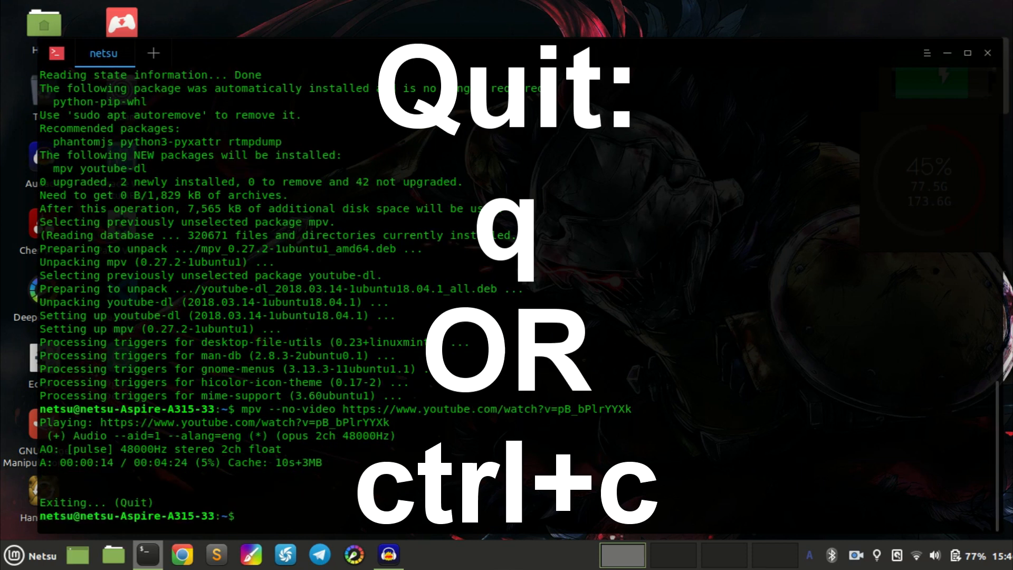